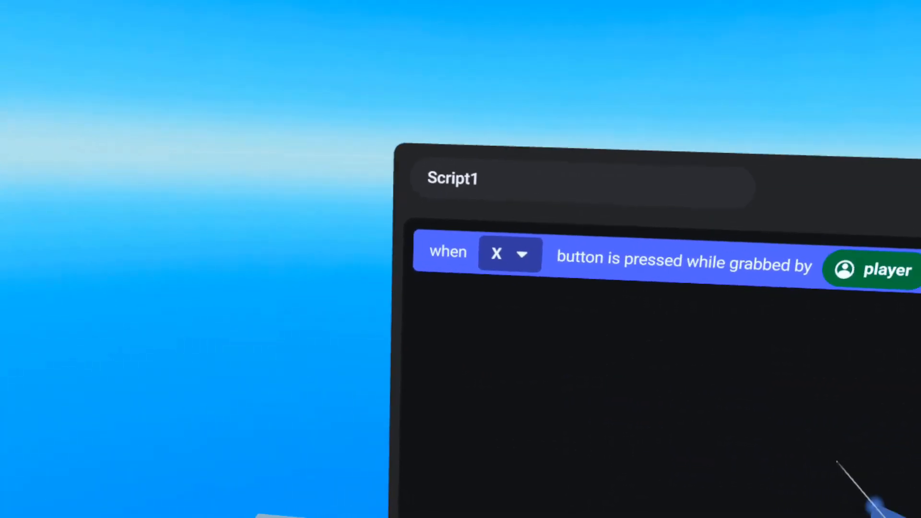
- In Gameplay settings, switch Jump controls (slide only) from Press A Button to Press Right Thumbstick and dismiss settings
{"action": "left_click", "coordinate": [509, 253]}
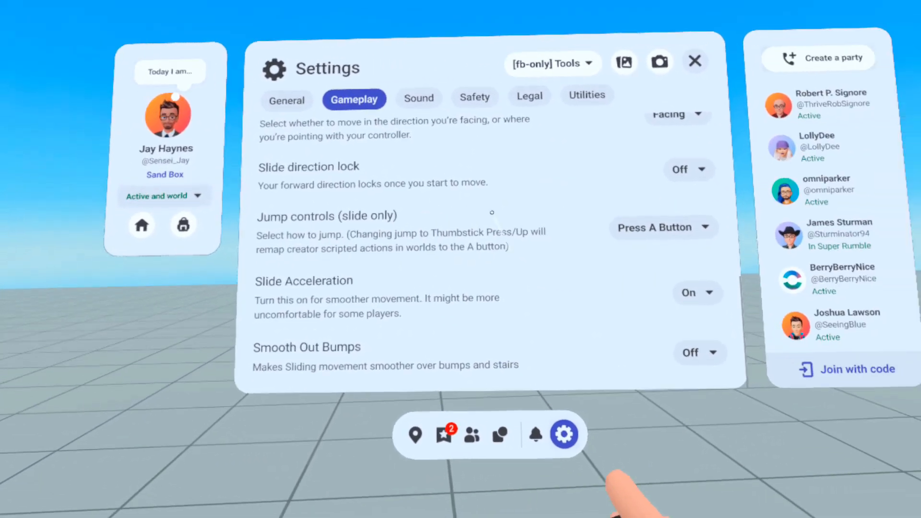
{"action": "left_click", "coordinate": [663, 228]}
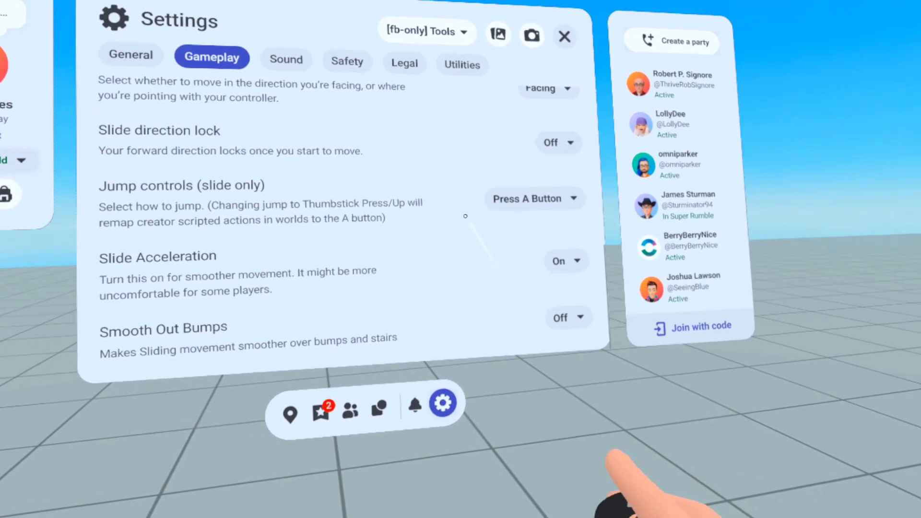
{"action": "left_click", "coordinate": [534, 198]}
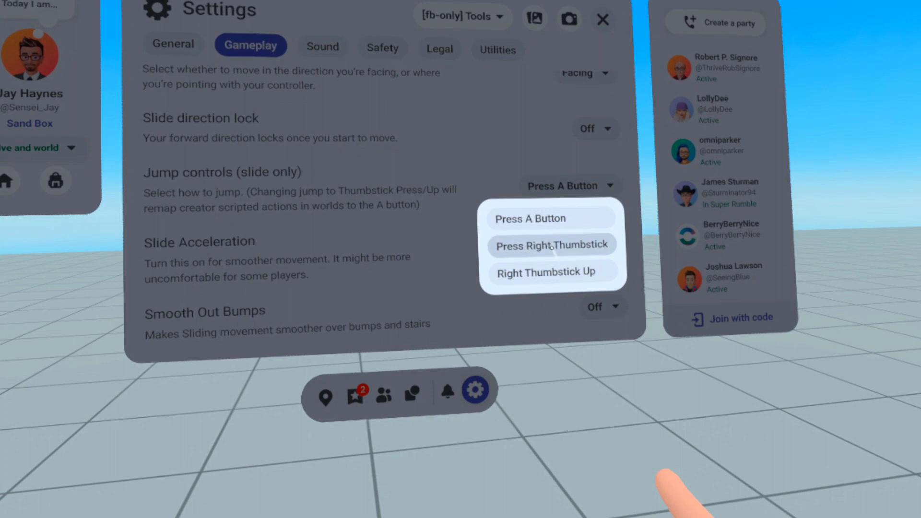
{"action": "left_click", "coordinate": [551, 246]}
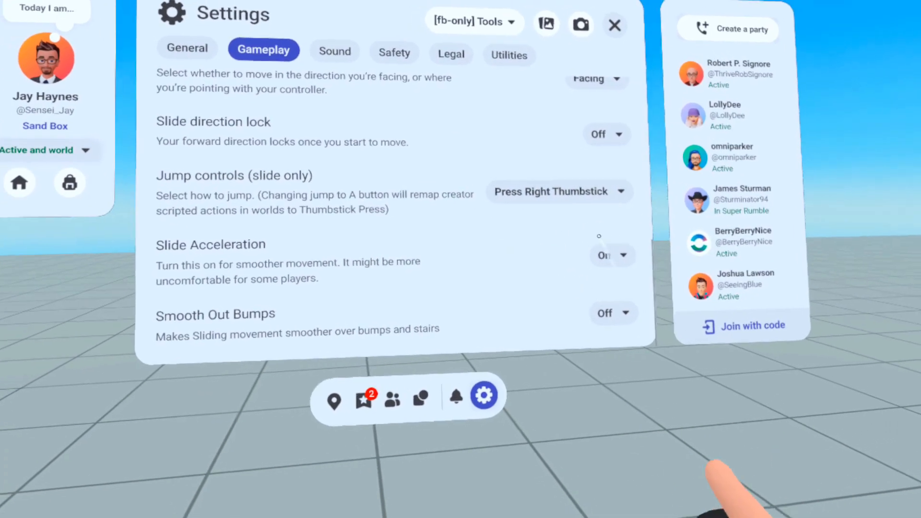
{"action": "left_click", "coordinate": [557, 191]}
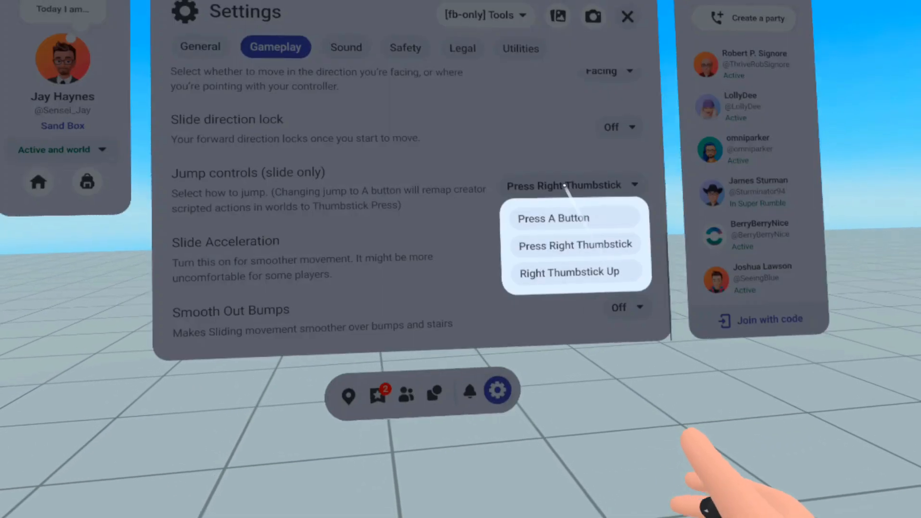
{"action": "left_click", "coordinate": [567, 273]}
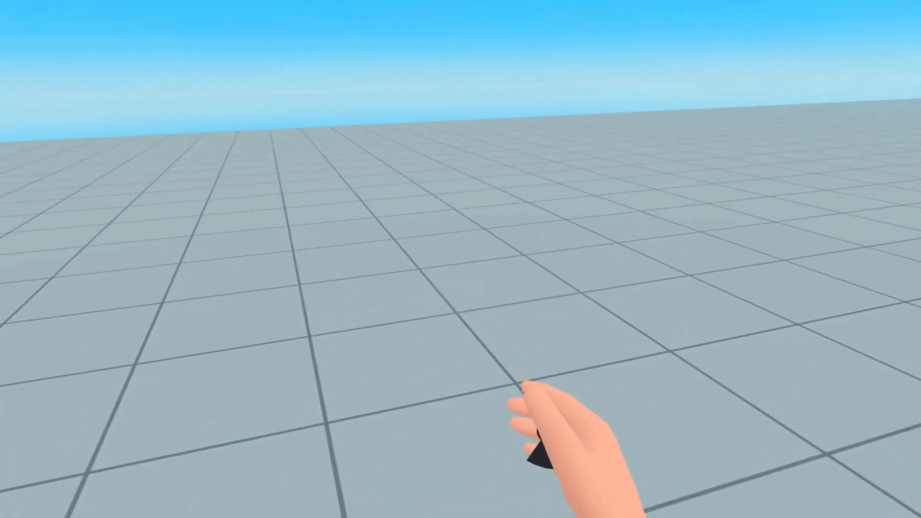
- Bring Settings back up on the Gameplay tab to view Jump controls again
{"action": "left_click", "coordinate": [526, 416]}
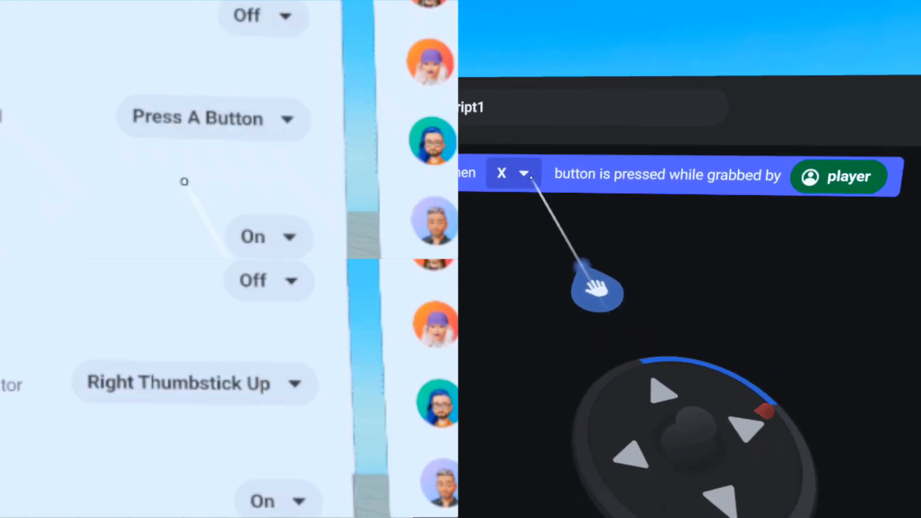
{"action": "left_click", "coordinate": [522, 172]}
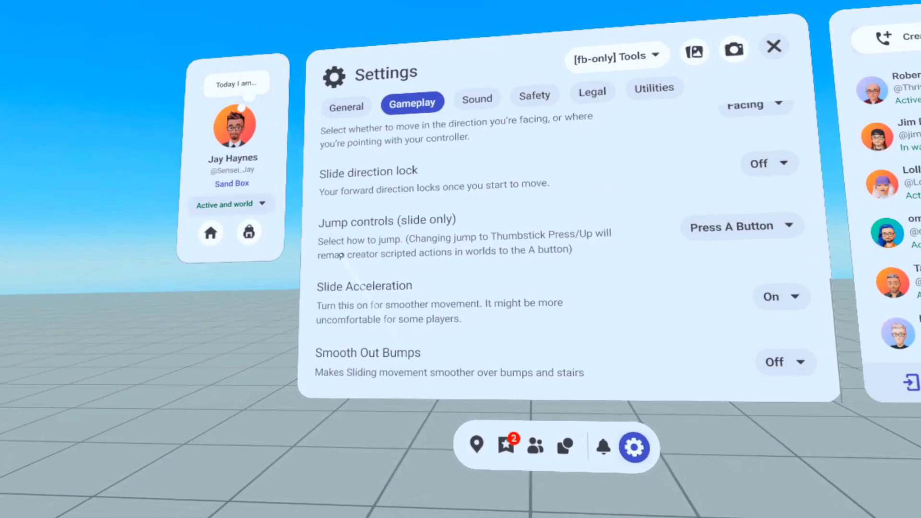
- Set Jump controls to Press Right Thumbstick and Script1's grab block button to RightThumbStick
{"action": "left_click", "coordinate": [742, 225]}
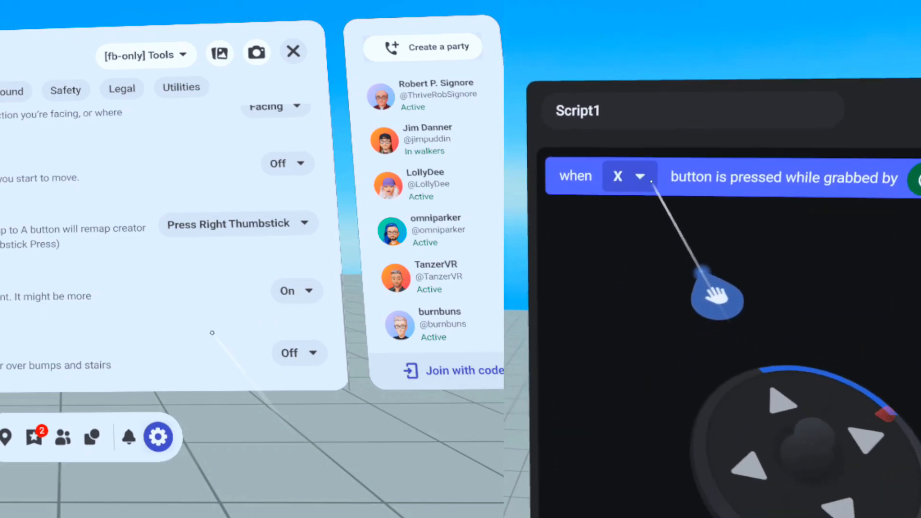
{"action": "left_click", "coordinate": [627, 177]}
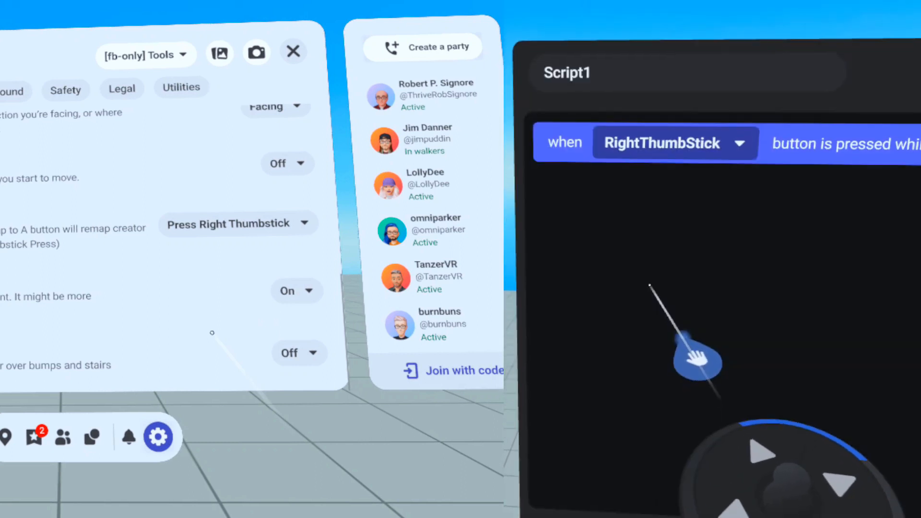